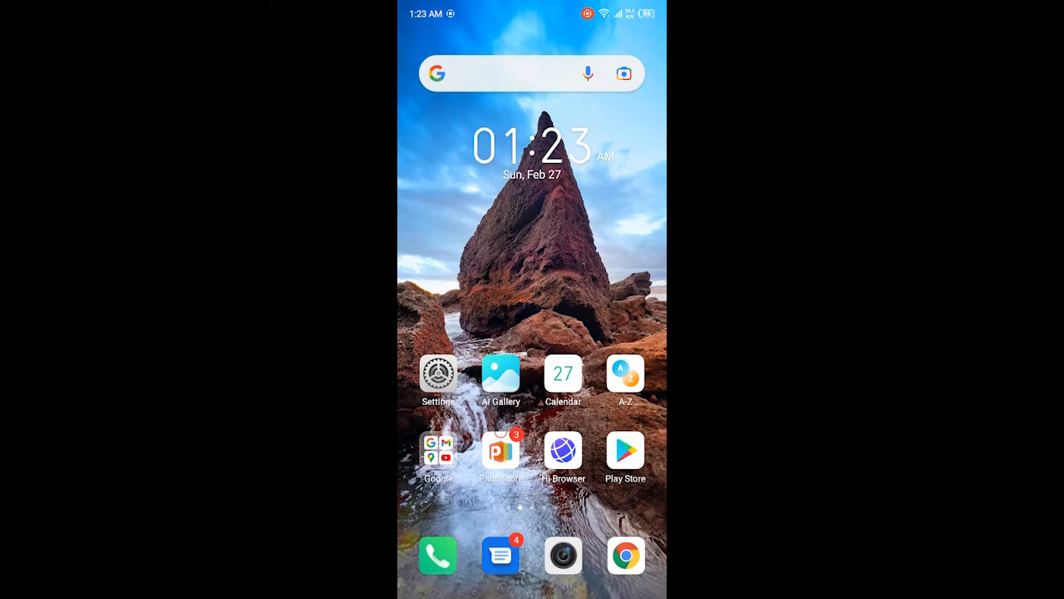
Step: Swipe the home screen to reach and launch Yandex Browser
scroll("left", 3)
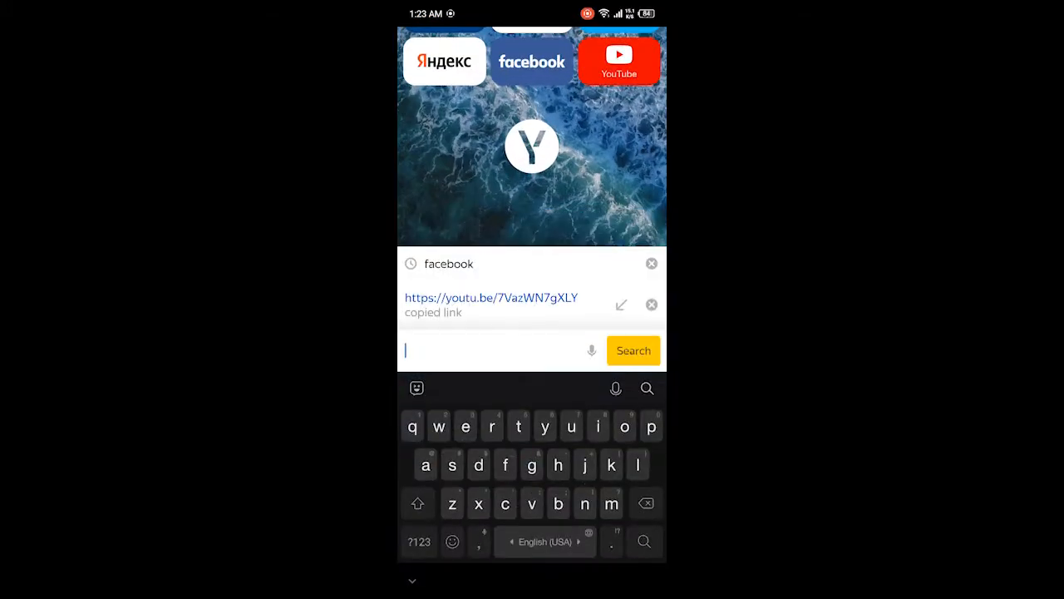
Step: Search for facebook, review the Russian results, and bring up the browser's options menu
left_click(449, 263)
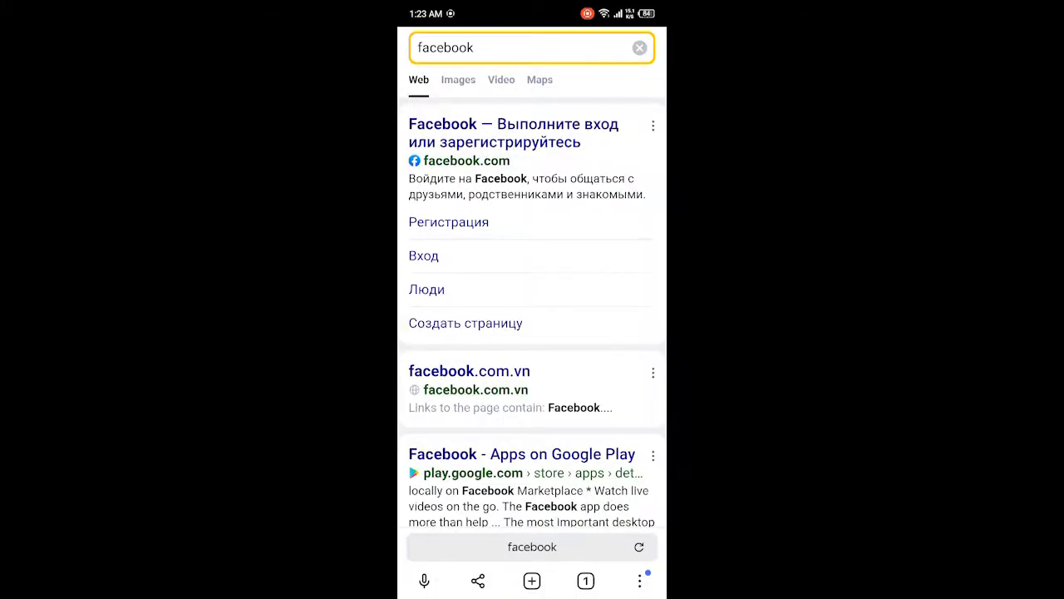
scroll("down", 3)
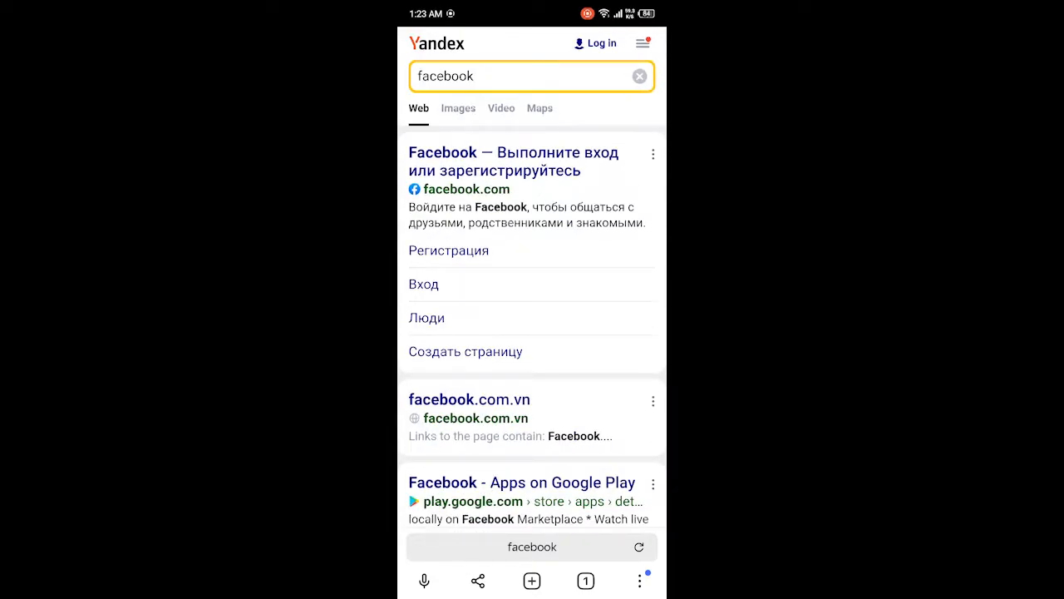
left_click(639, 582)
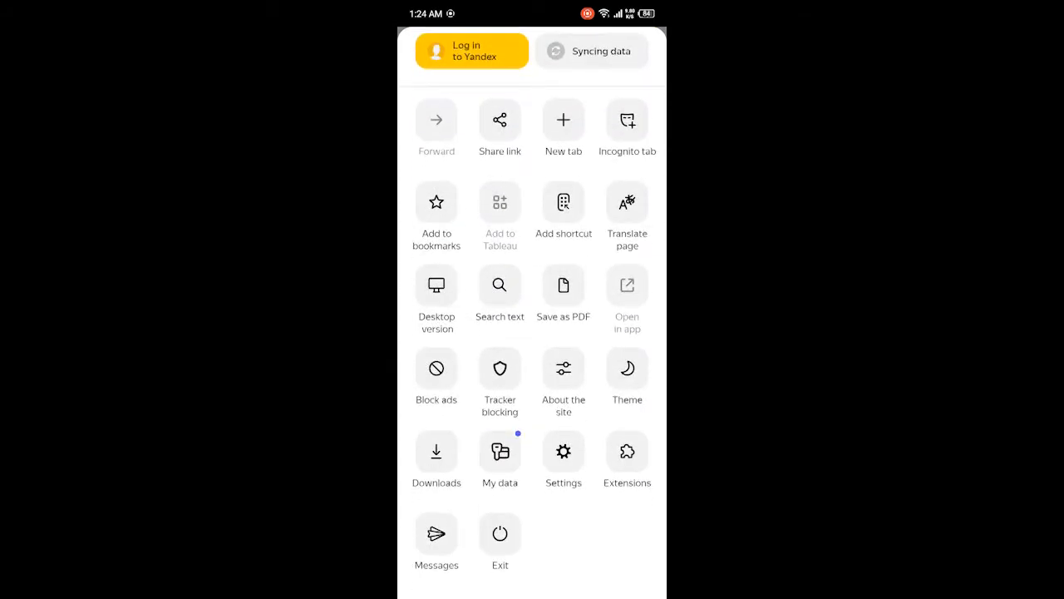
Step: In Settings, change the search region from Pakistan to United Kingdom and return to a new tab
left_click(562, 451)
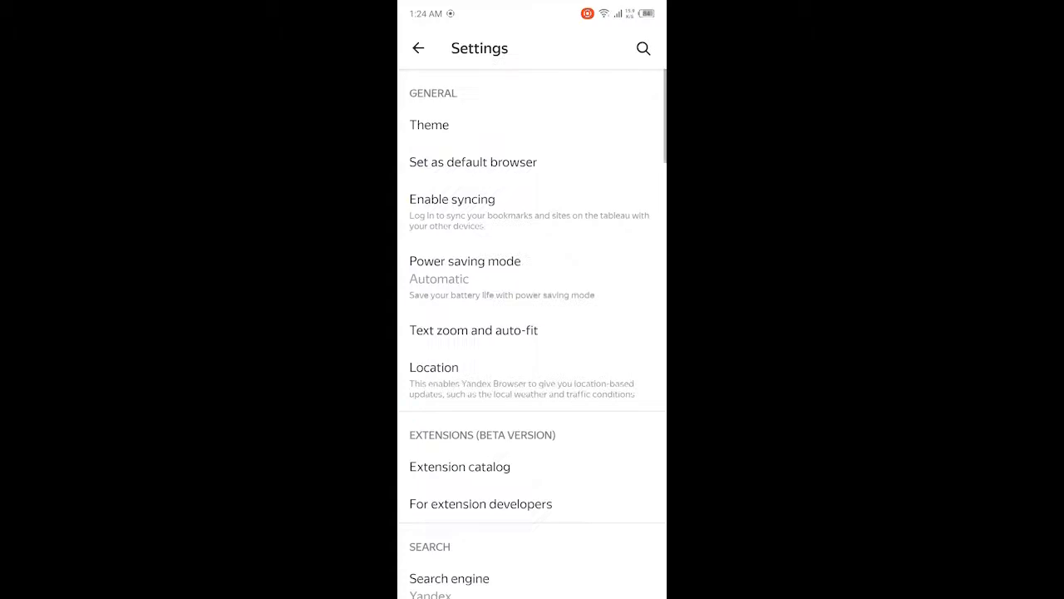
scroll("down", 3)
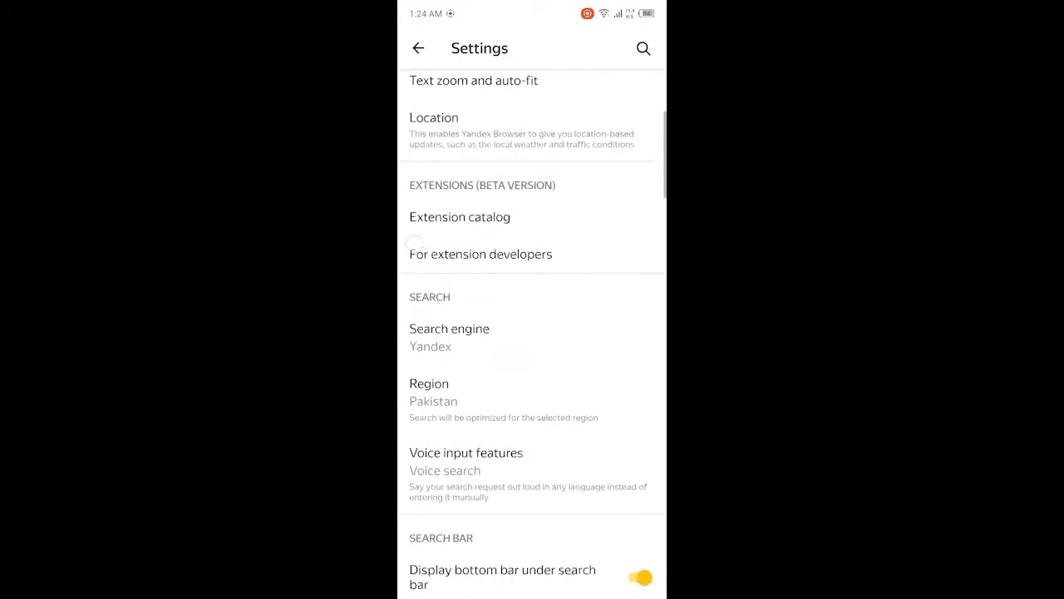
left_click(429, 383)
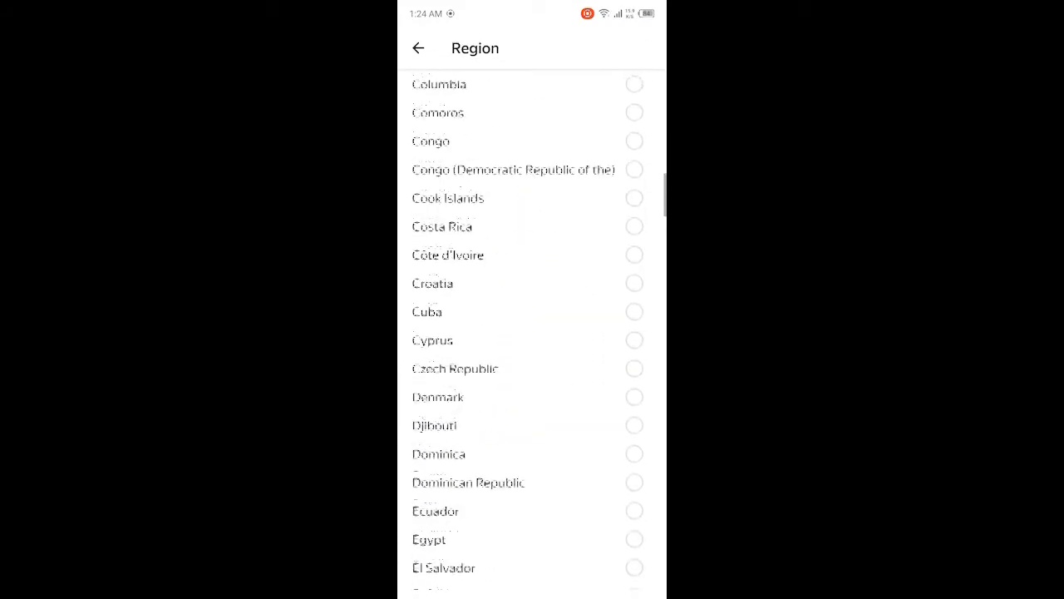
scroll("down", 3)
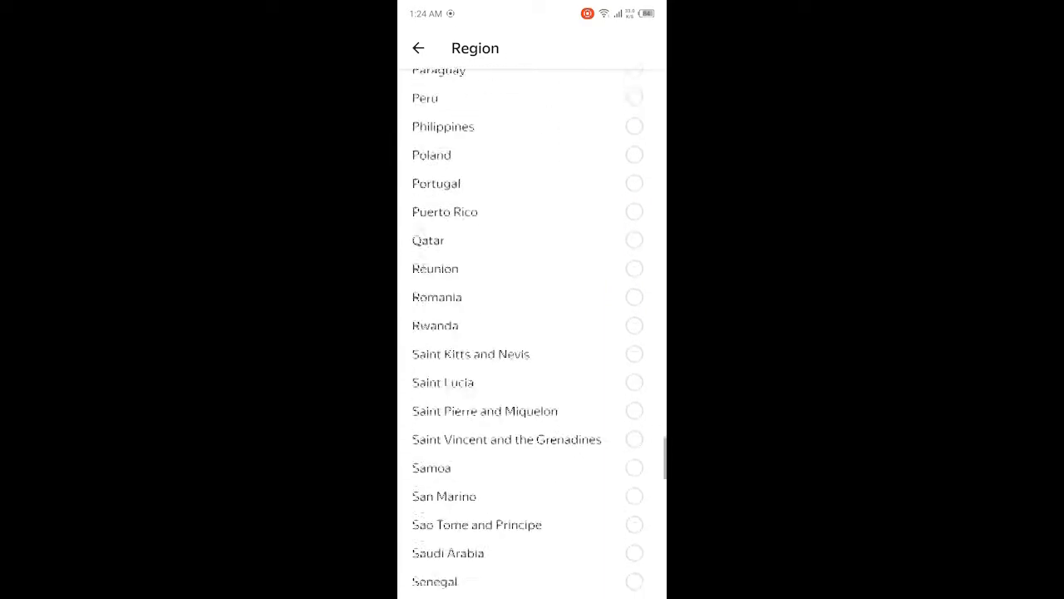
scroll("down", 3)
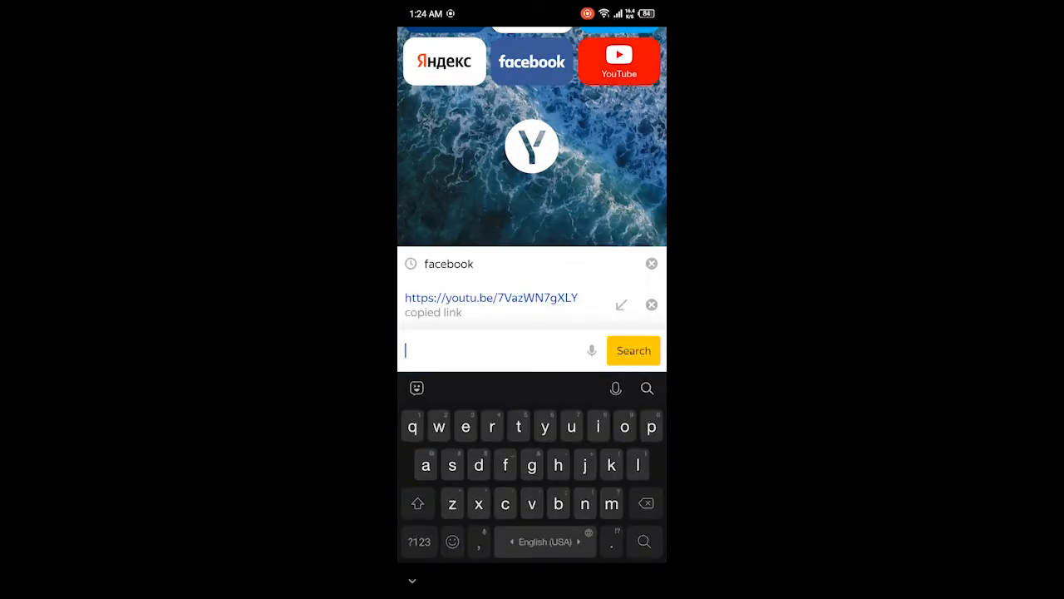
Step: Search for youtube and review the results, still shown in Russian
type("you")
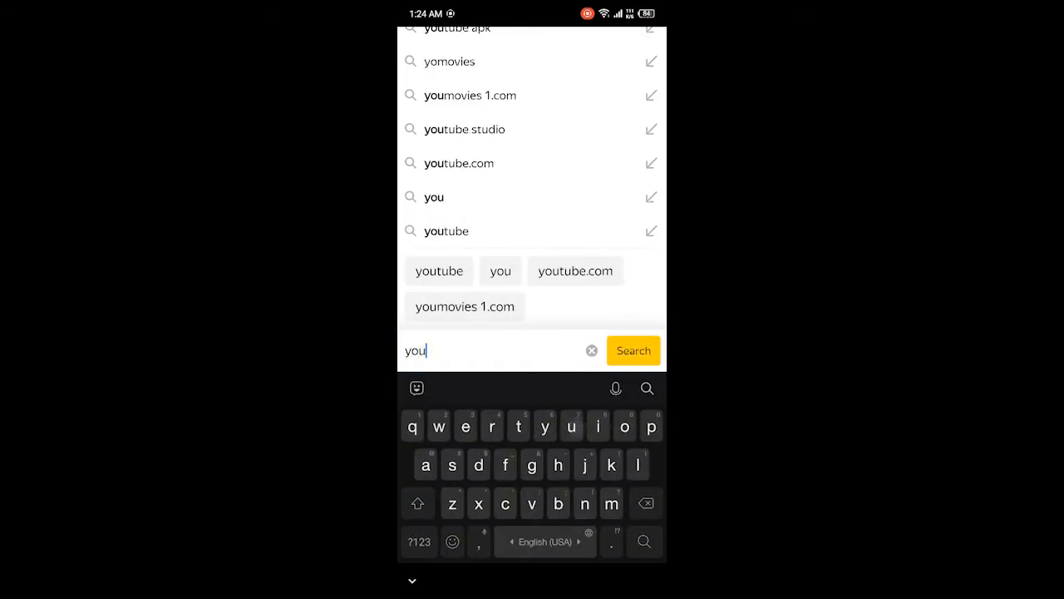
type("tube")
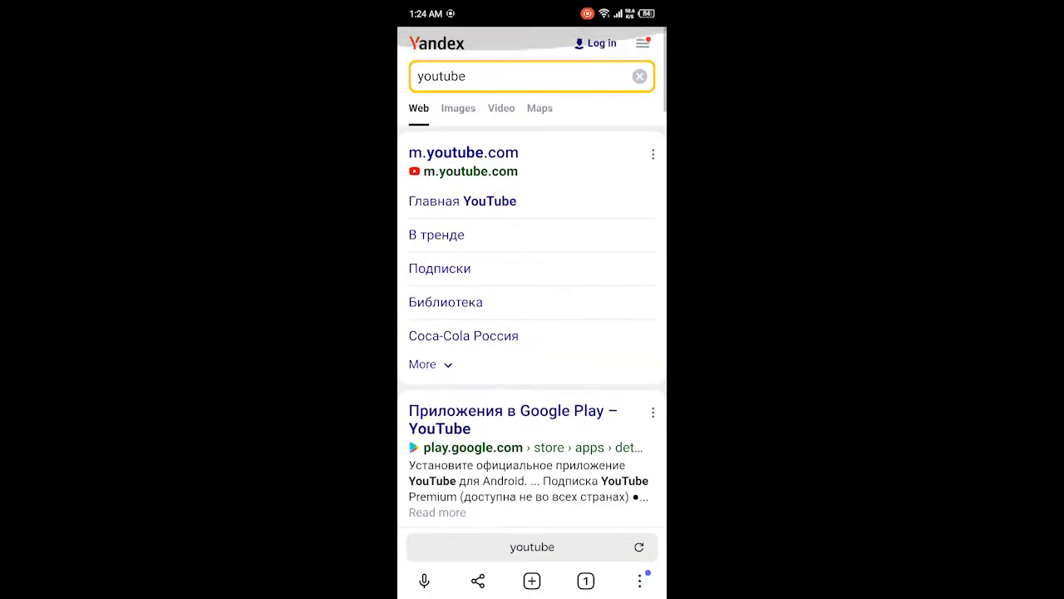
scroll("down", 3)
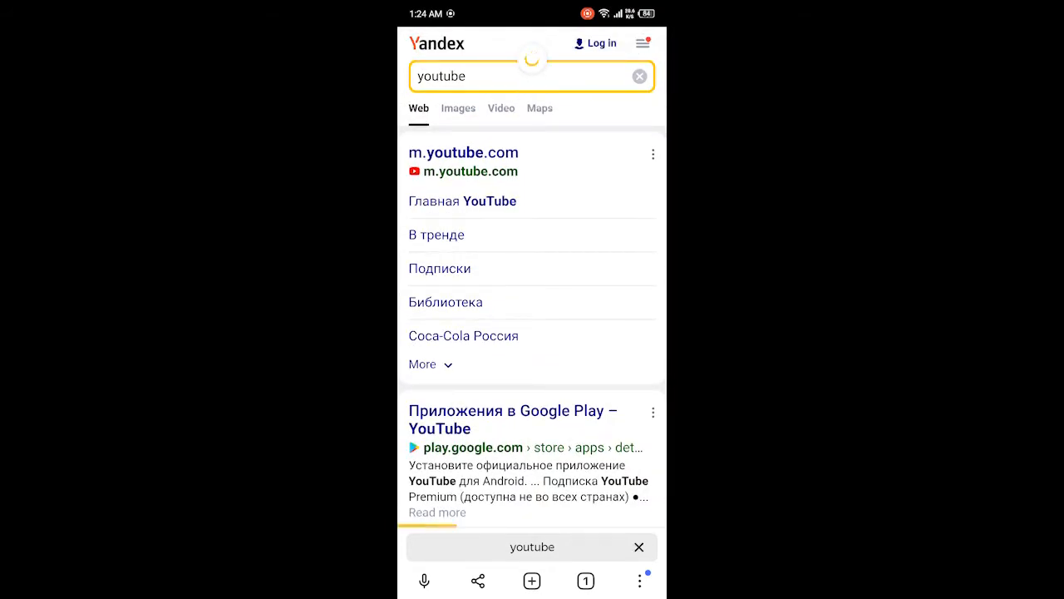
scroll("down", 3)
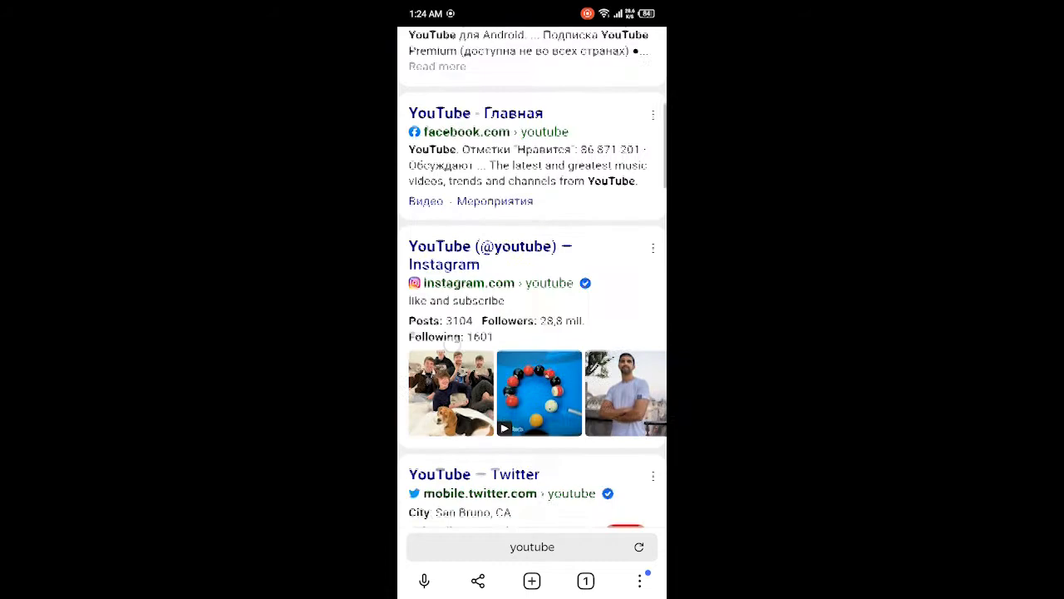
scroll("down", 3)
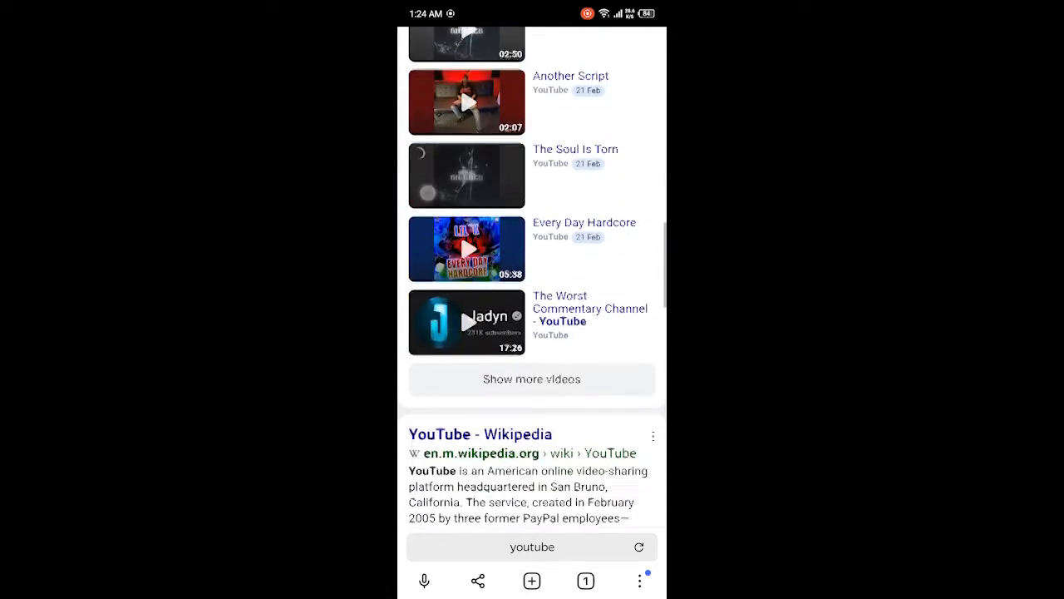
scroll("down", 3)
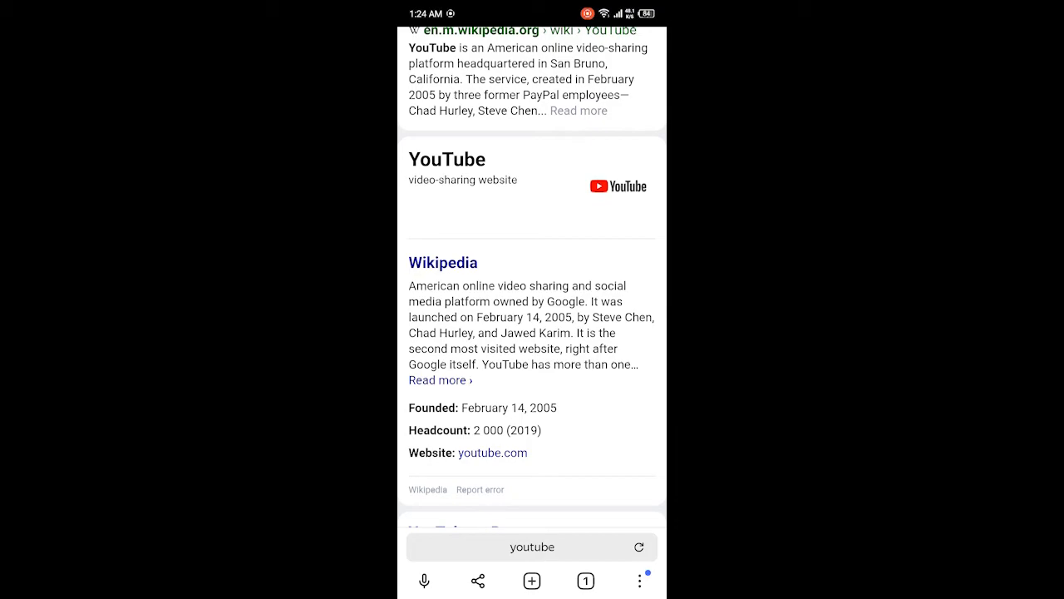
scroll("down", 3)
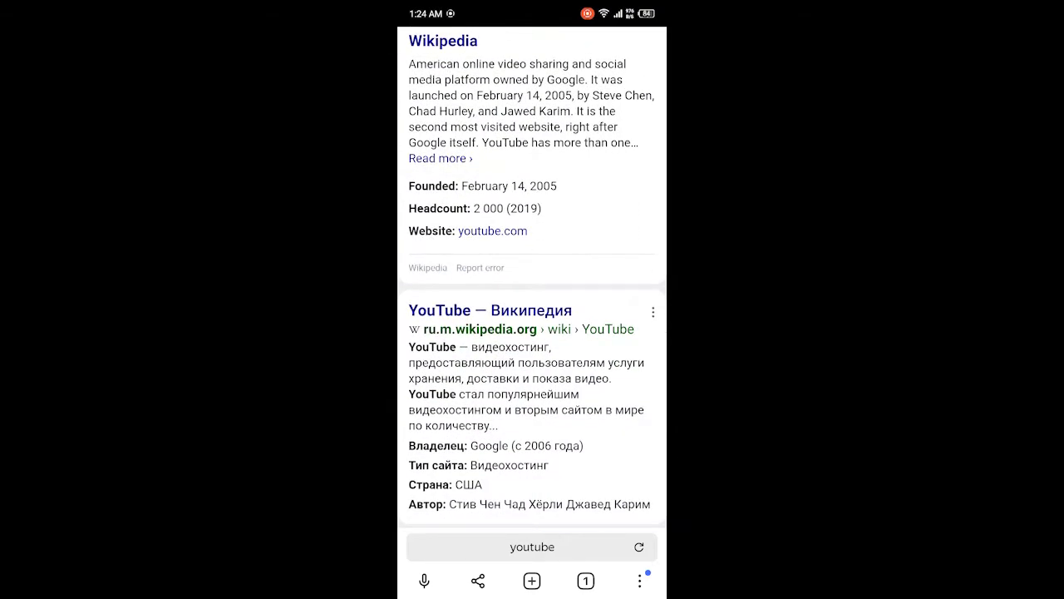
scroll("up", 3)
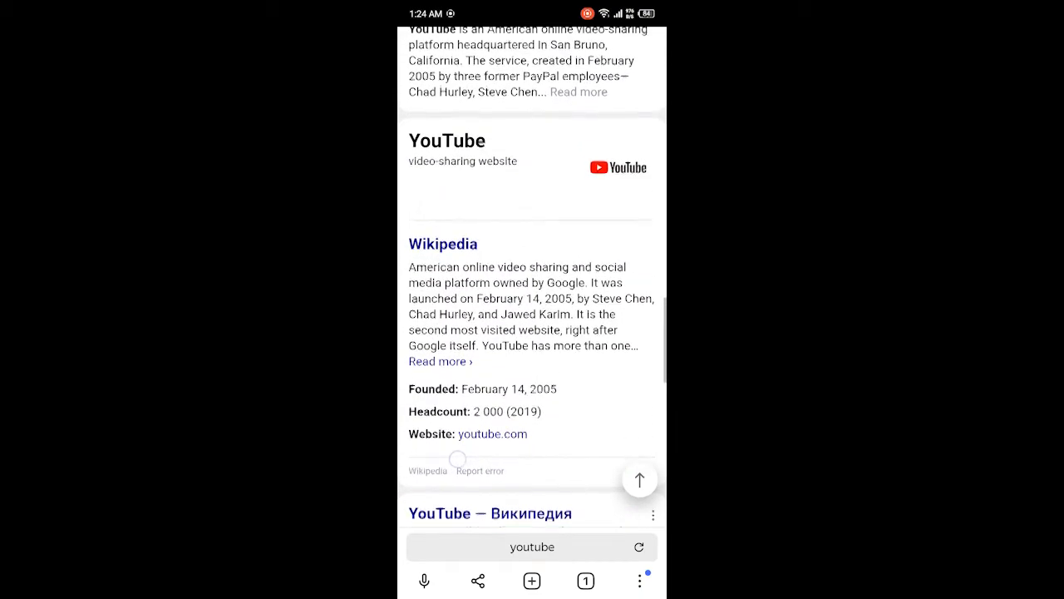